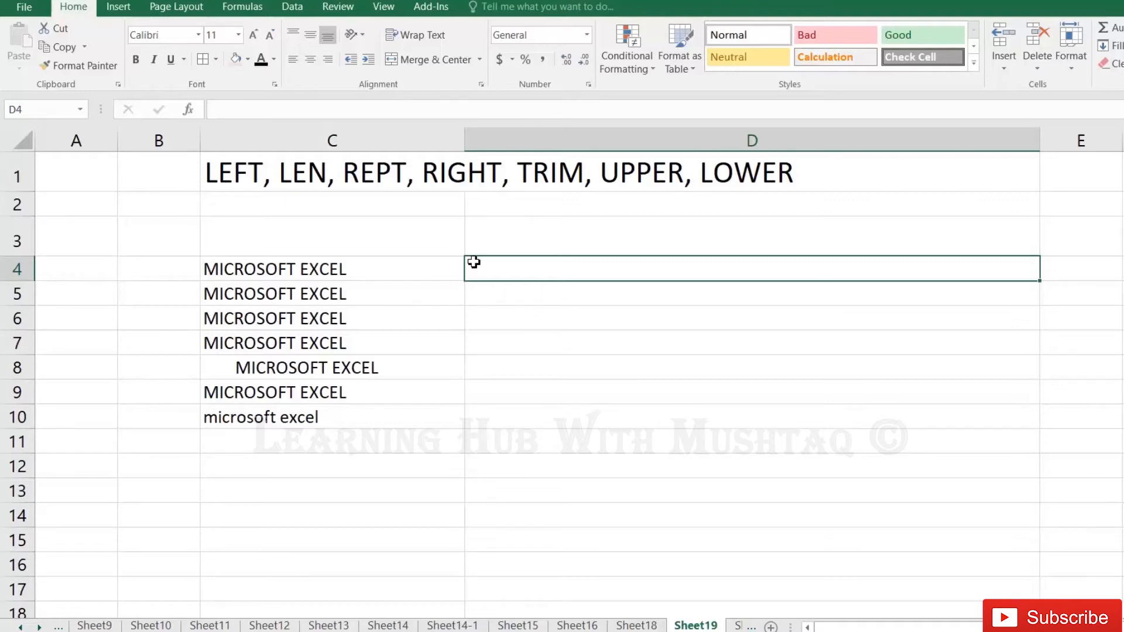
{"action": "mouse_move", "coordinate": [337, 191]}
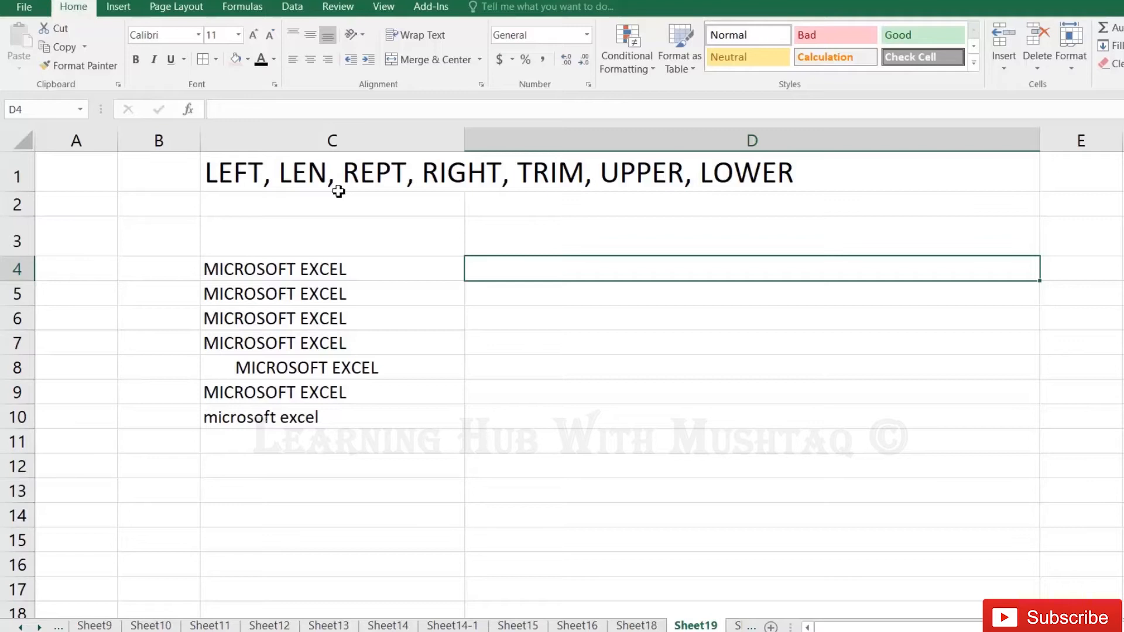
{"action": "mouse_move", "coordinate": [647, 192]}
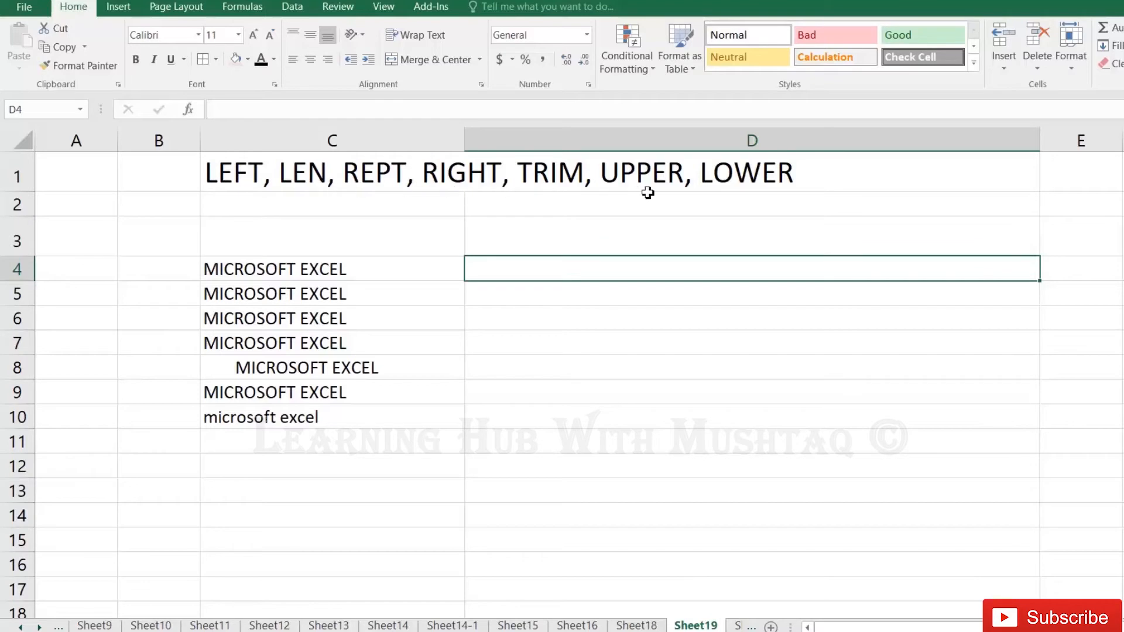
{"action": "mouse_move", "coordinate": [516, 273]}
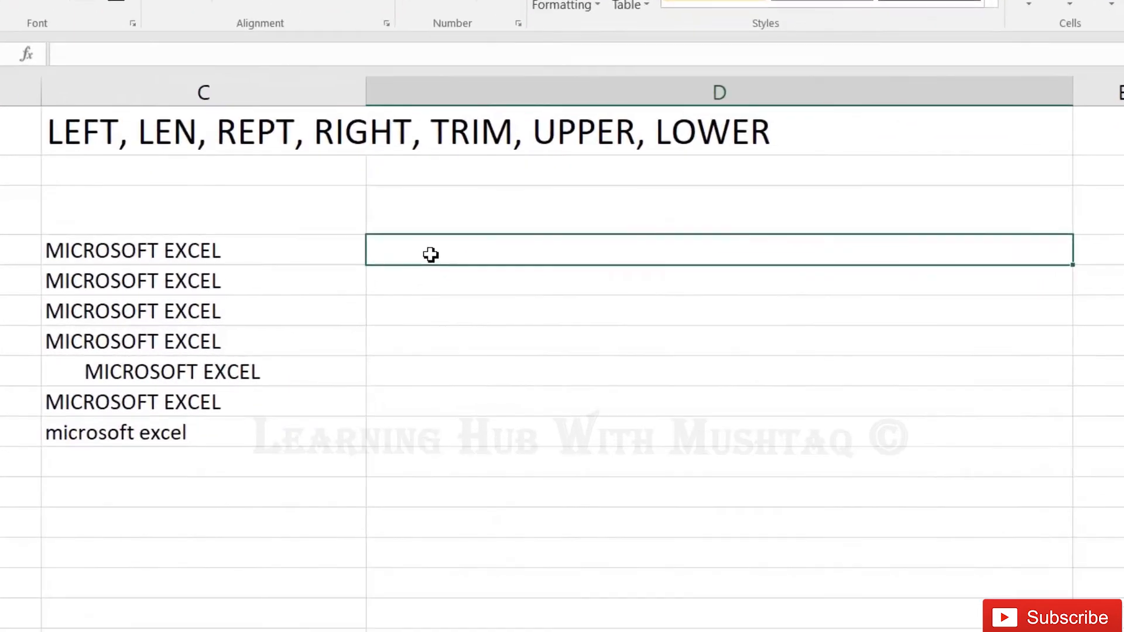
Enter =LEFT(C4,9) in D4 so it returns MICROSOFT
{"action": "type", "text": "="}
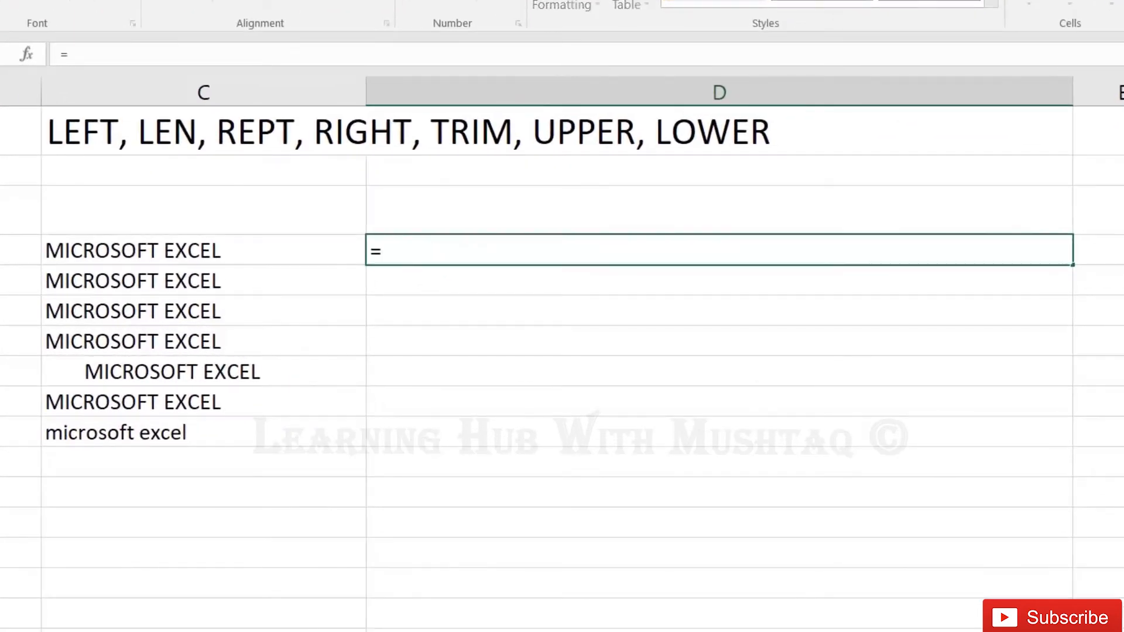
{"action": "type", "text": "le"}
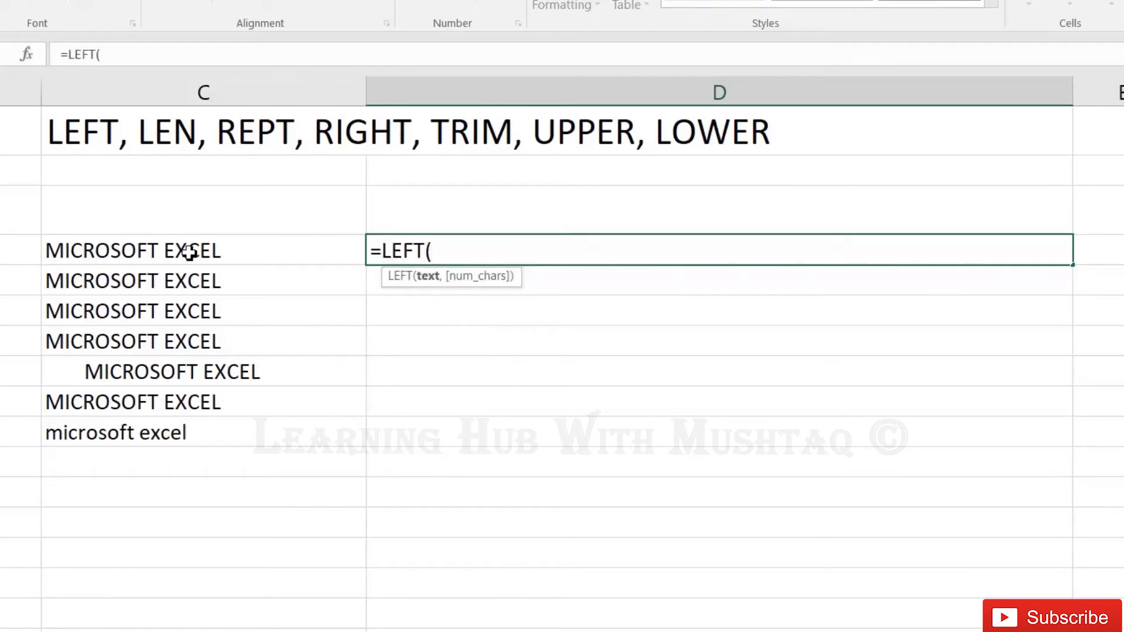
{"action": "left_click", "coordinate": [143, 250]}
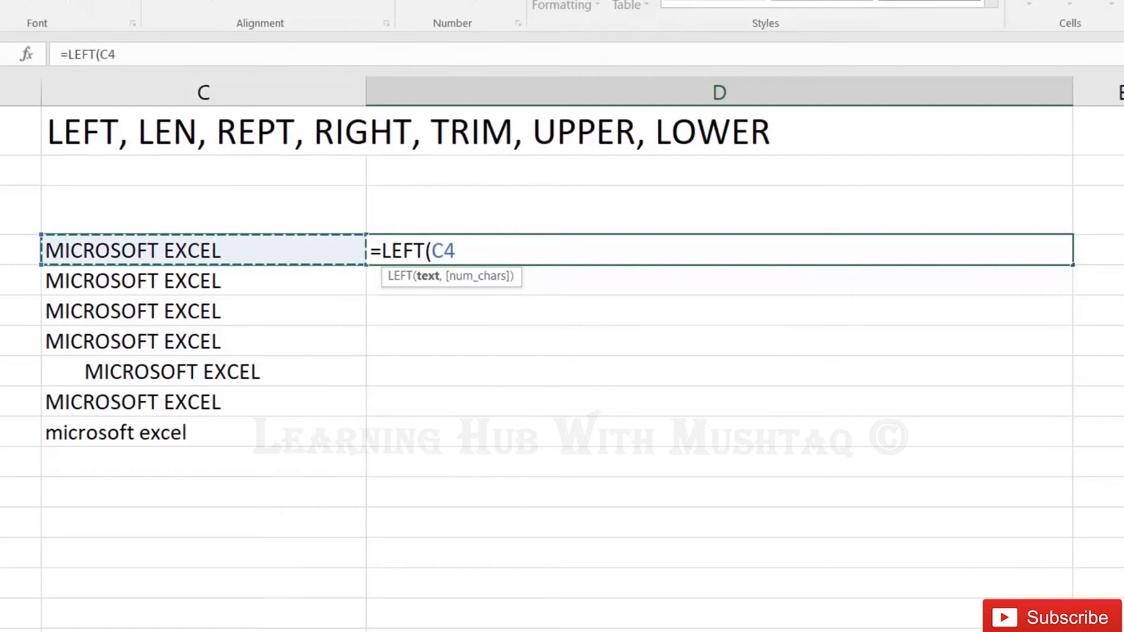
{"action": "type", "text": ",9"}
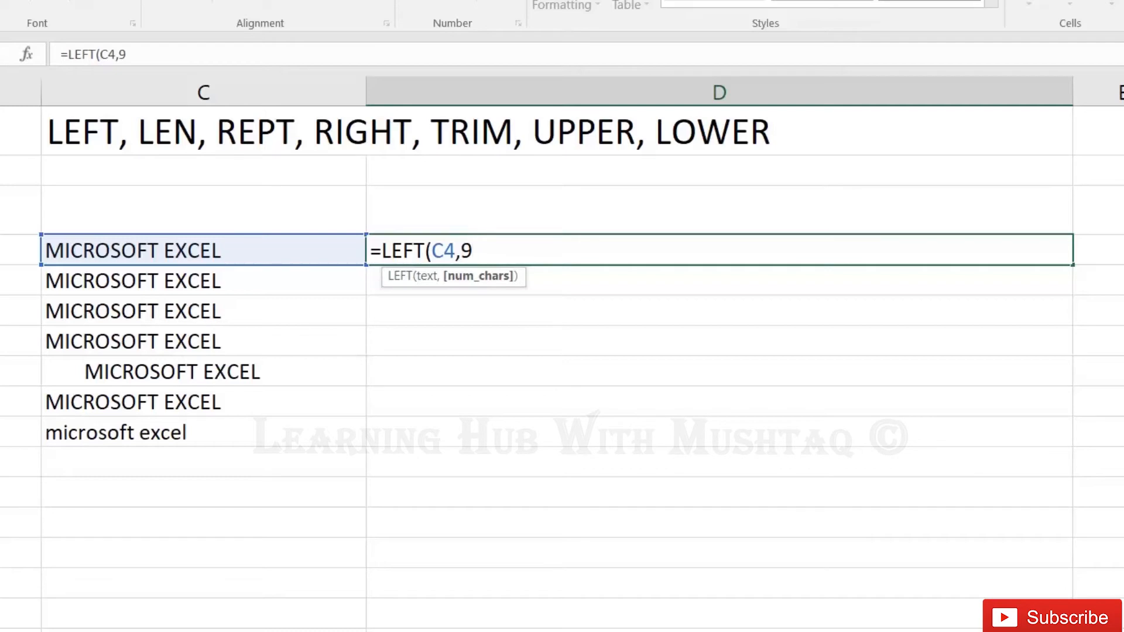
{"action": "key", "text": "enter"}
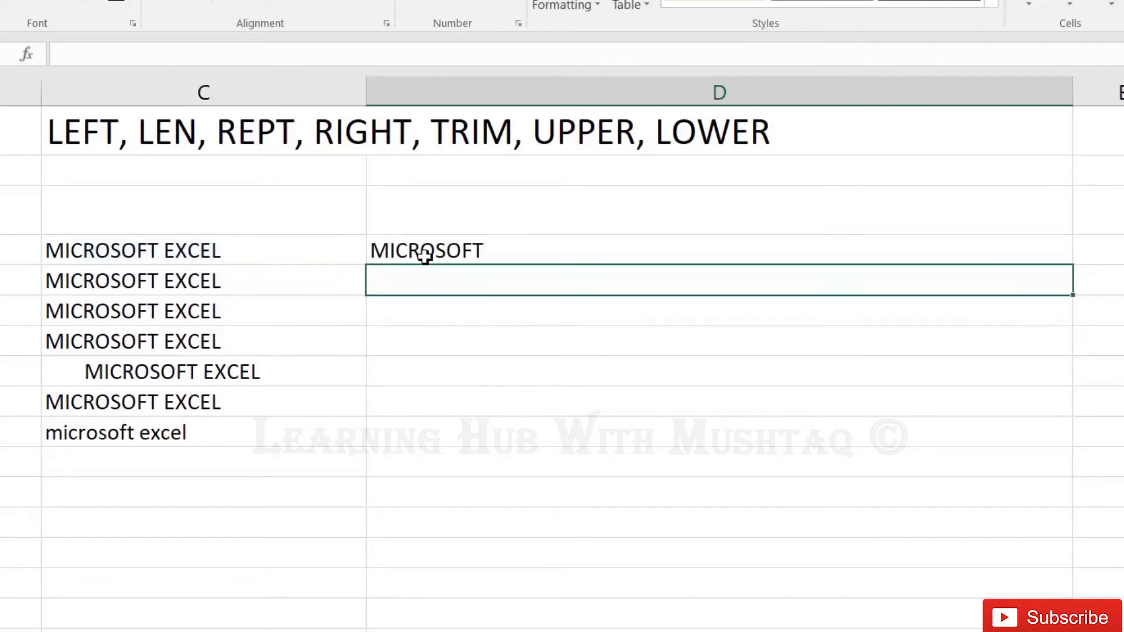
{"action": "mouse_move", "coordinate": [206, 243]}
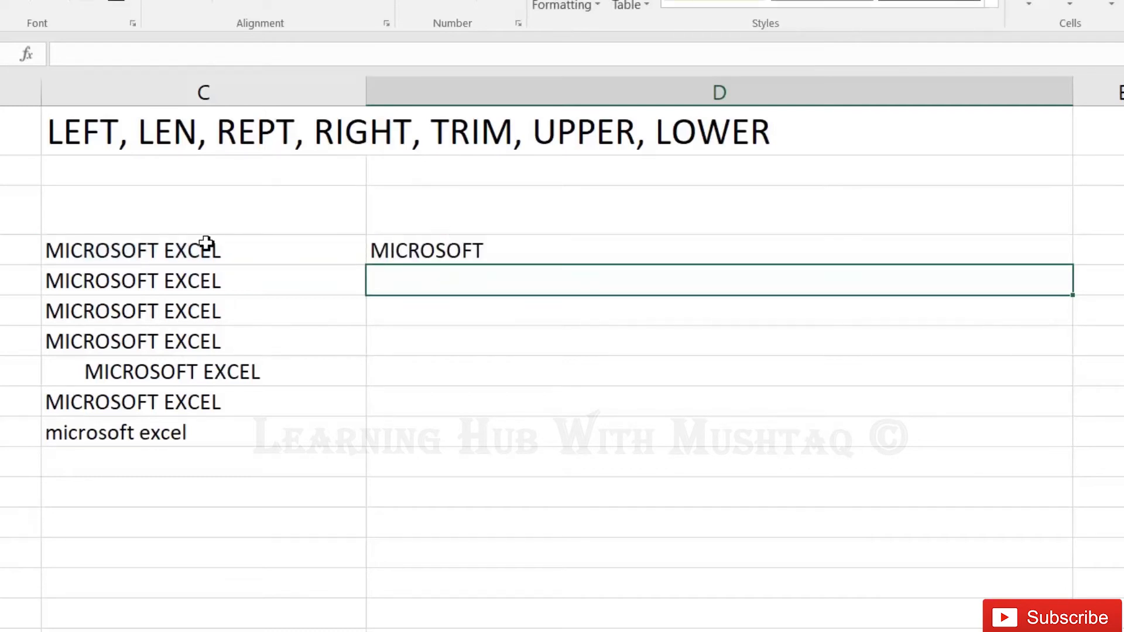
Enter =LEN(C5) in D5 so it returns 16
{"action": "type", "text": "="}
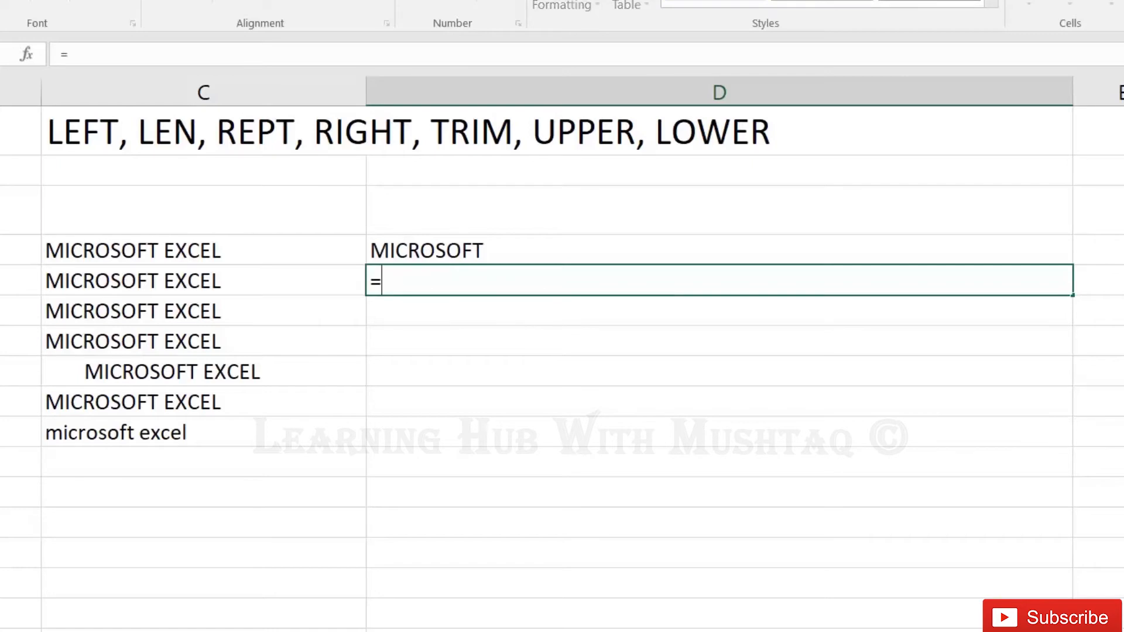
{"action": "type", "text": "len("}
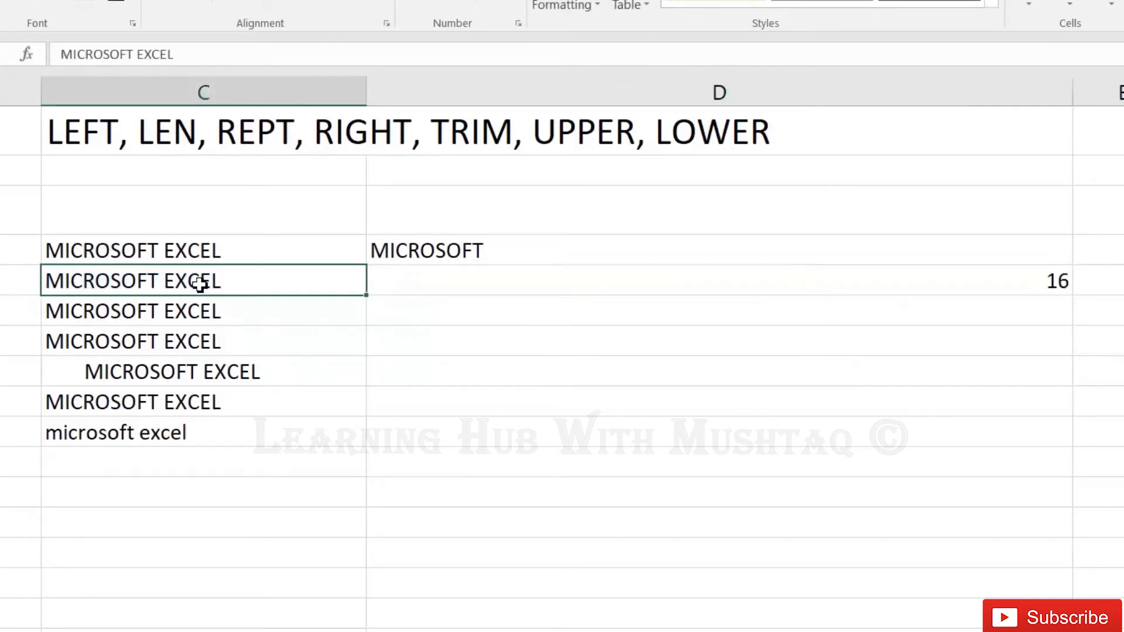
{"action": "left_click", "coordinate": [717, 310]}
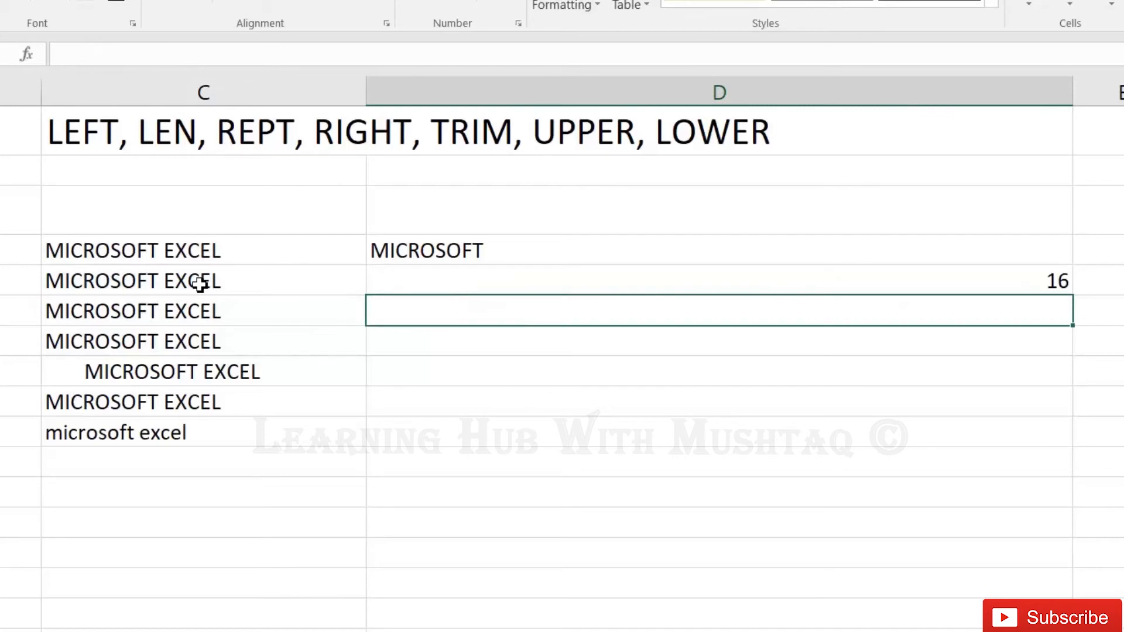
Enter =REPT(C6,3) in D6 so MICROSOFT EXCEL repeats three times
{"action": "type", "text": "=r"}
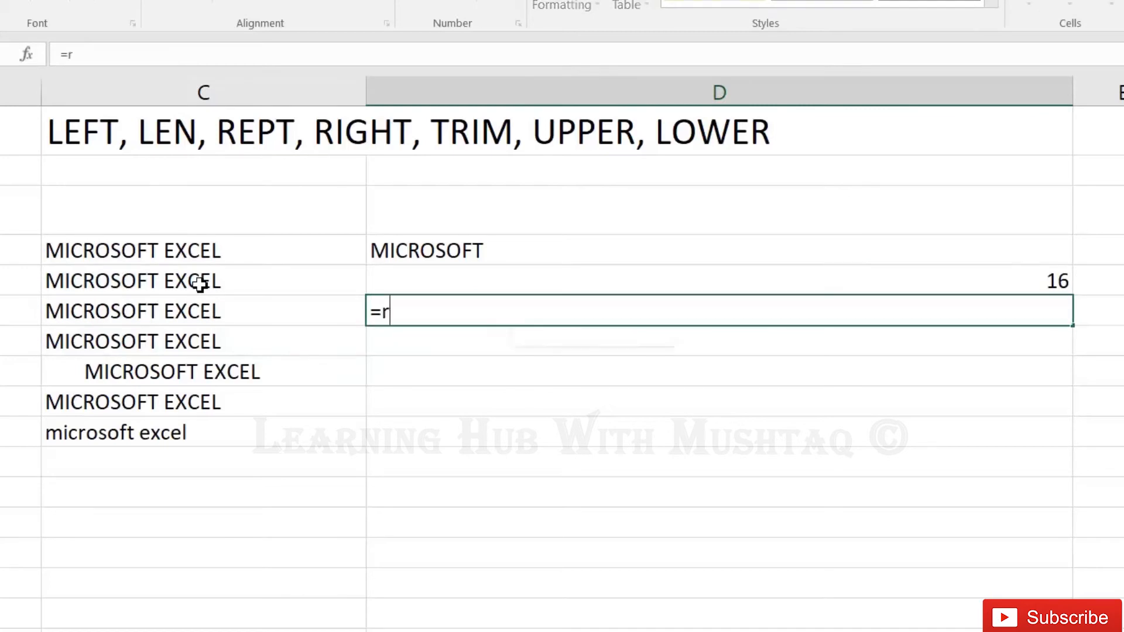
{"action": "type", "text": "ept"}
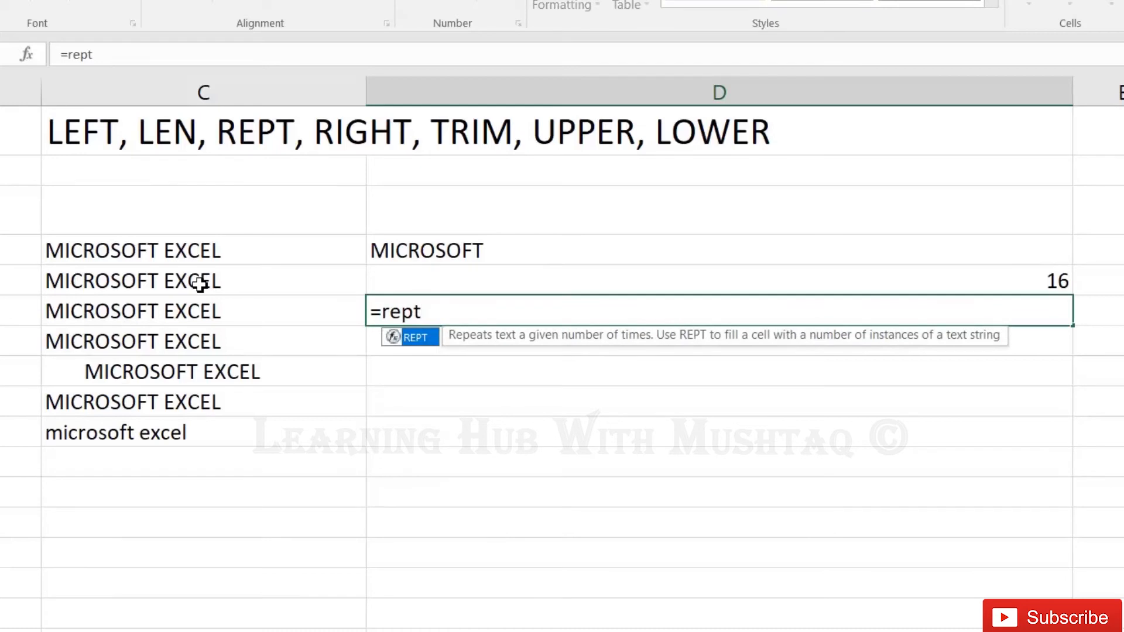
{"action": "type", "text": "("}
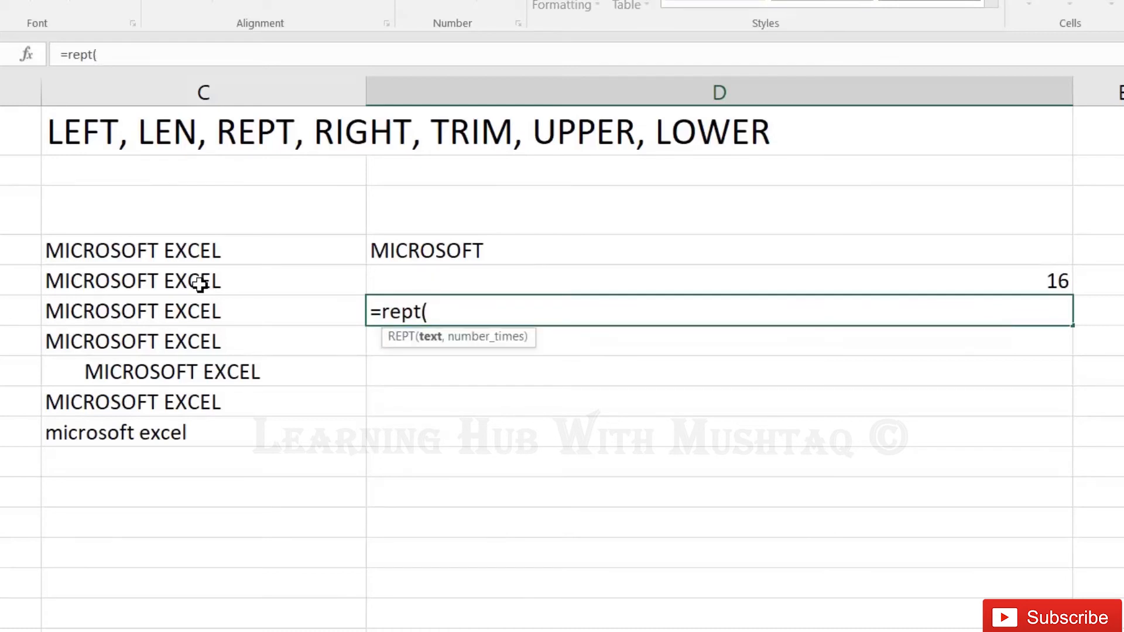
{"action": "left_click", "coordinate": [132, 311]}
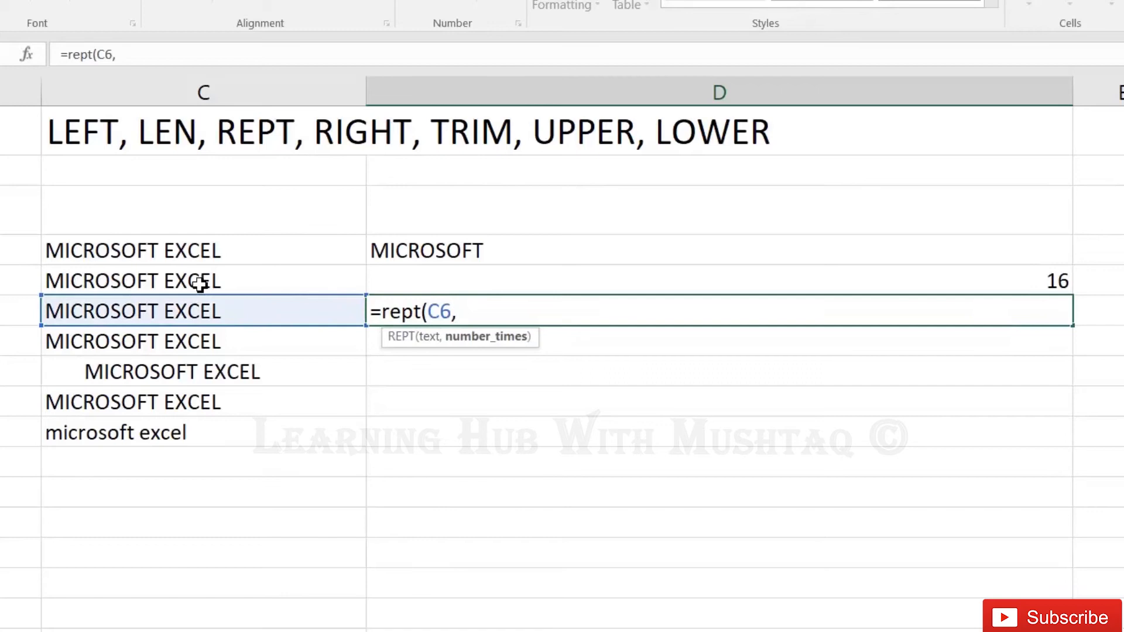
{"action": "type", "text": "3)"}
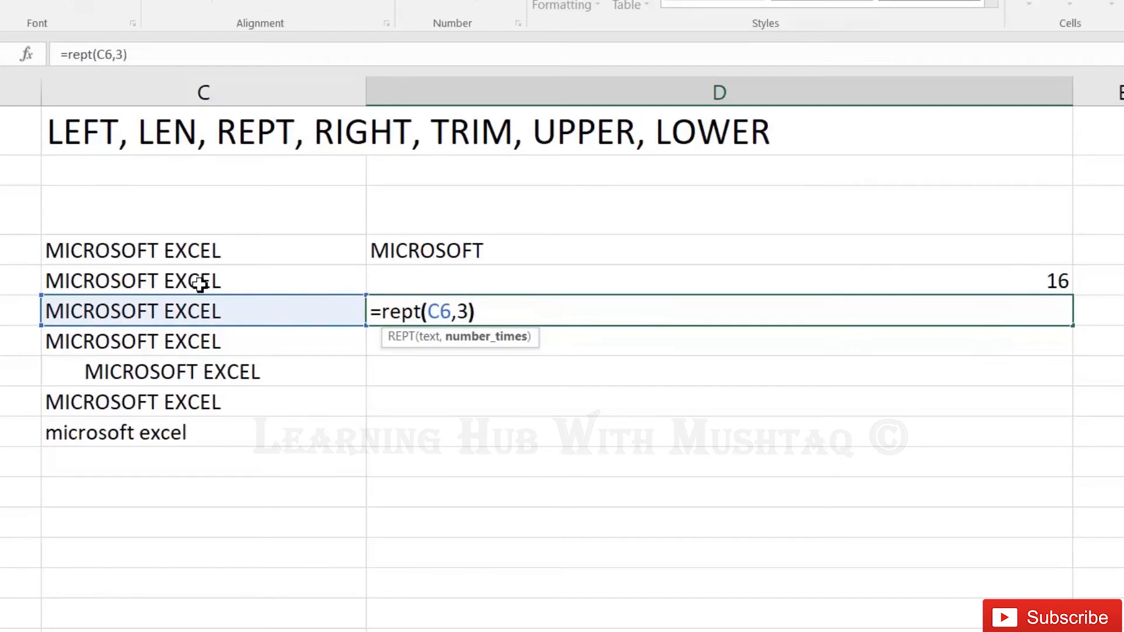
{"action": "key", "text": "Enter"}
{"action": "type", "text": "="}
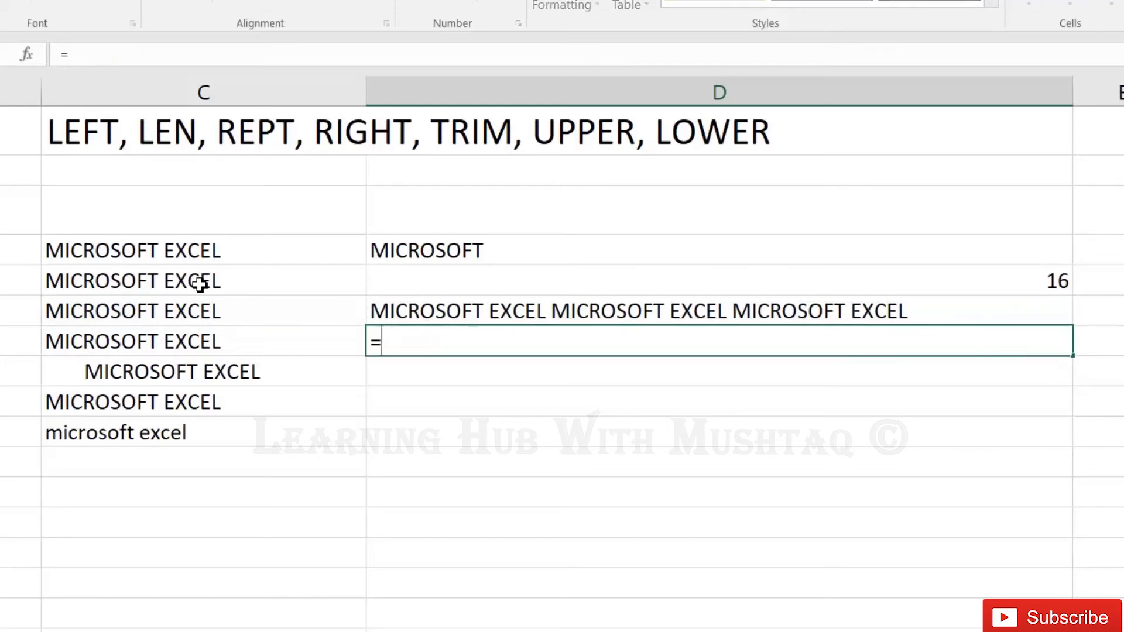
Enter =RIGHT(C7,5) in D7 so it returns EXCEL, leaving D8 selected
{"action": "type", "text": "RIGHT("}
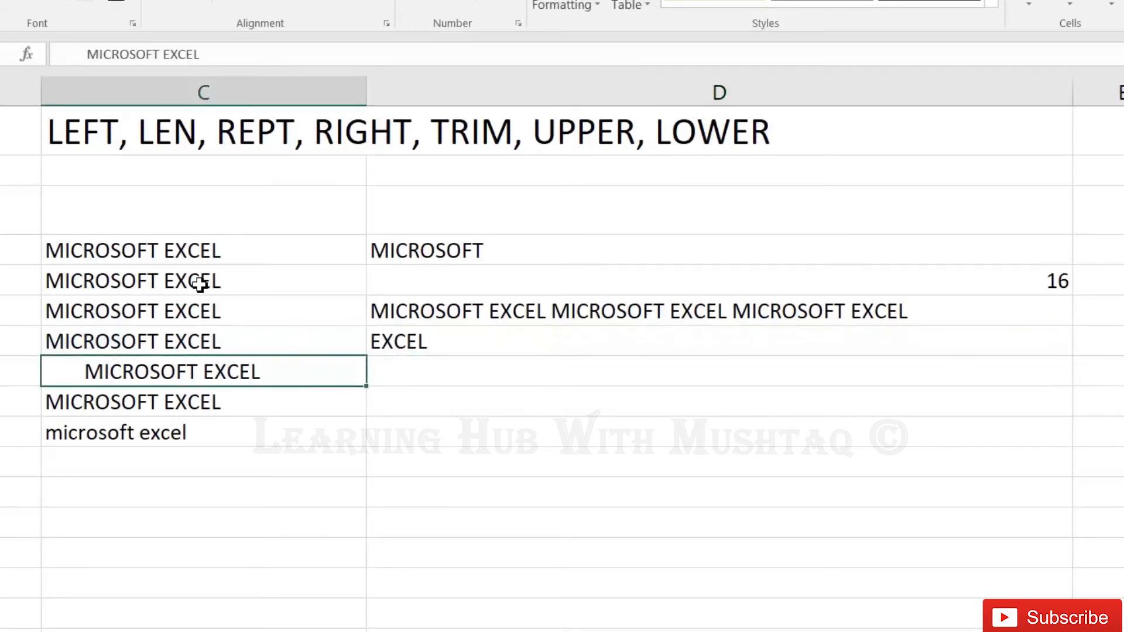
{"action": "left_click", "coordinate": [133, 341]}
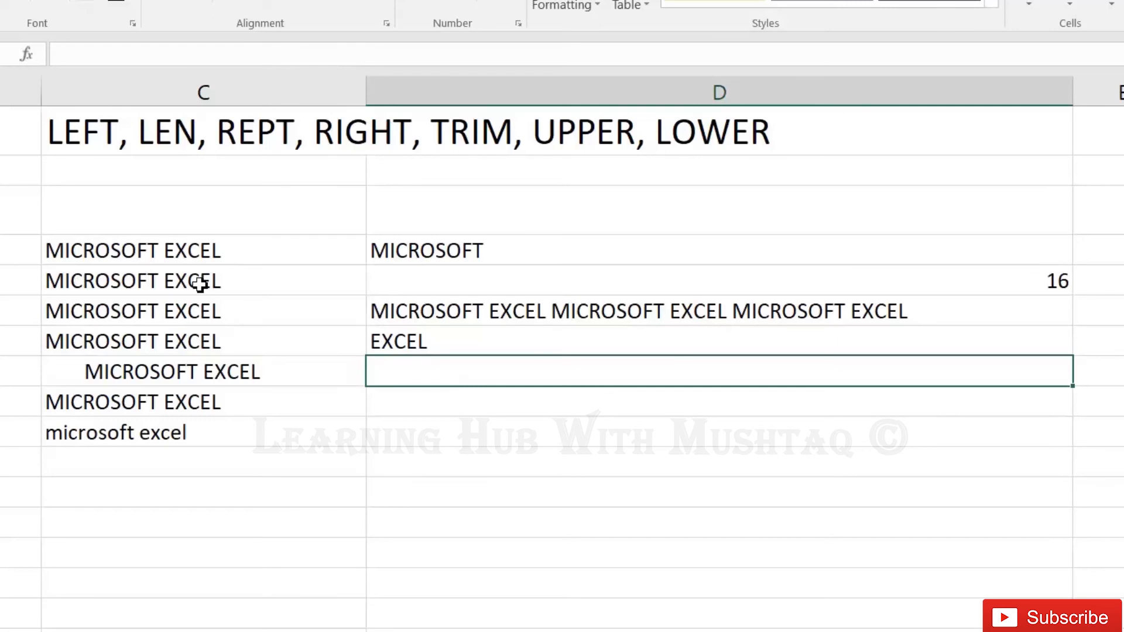
Enter =TRIM(C8) in D8 and change D7 to =RIGHT(TRIM(C7),5)
{"action": "type", "text": "=t"}
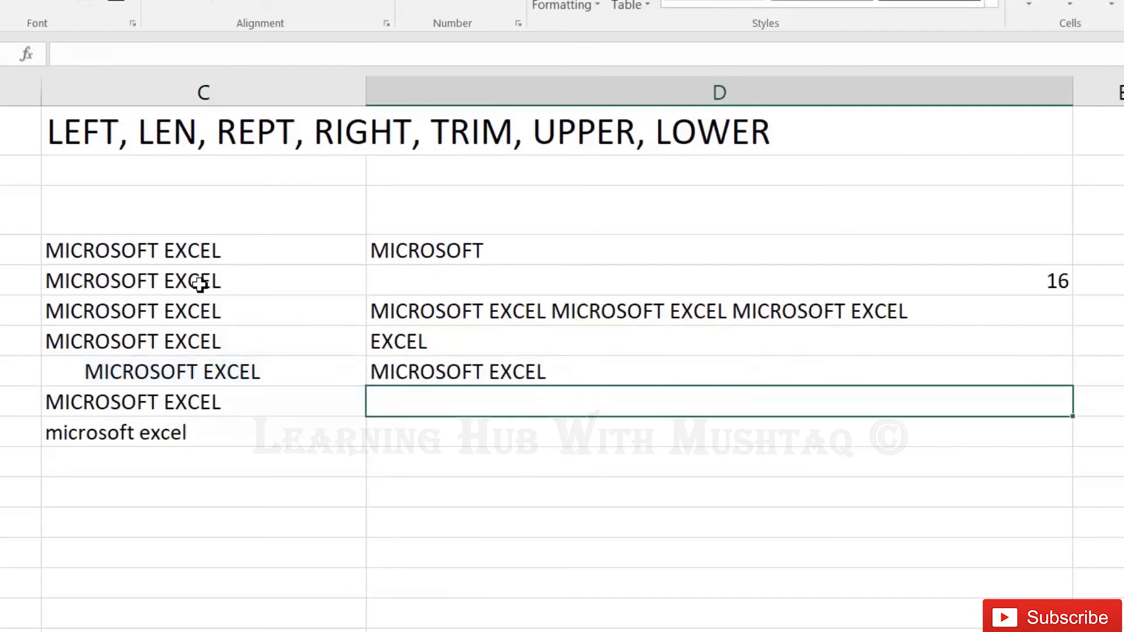
{"action": "left_click", "coordinate": [133, 341]}
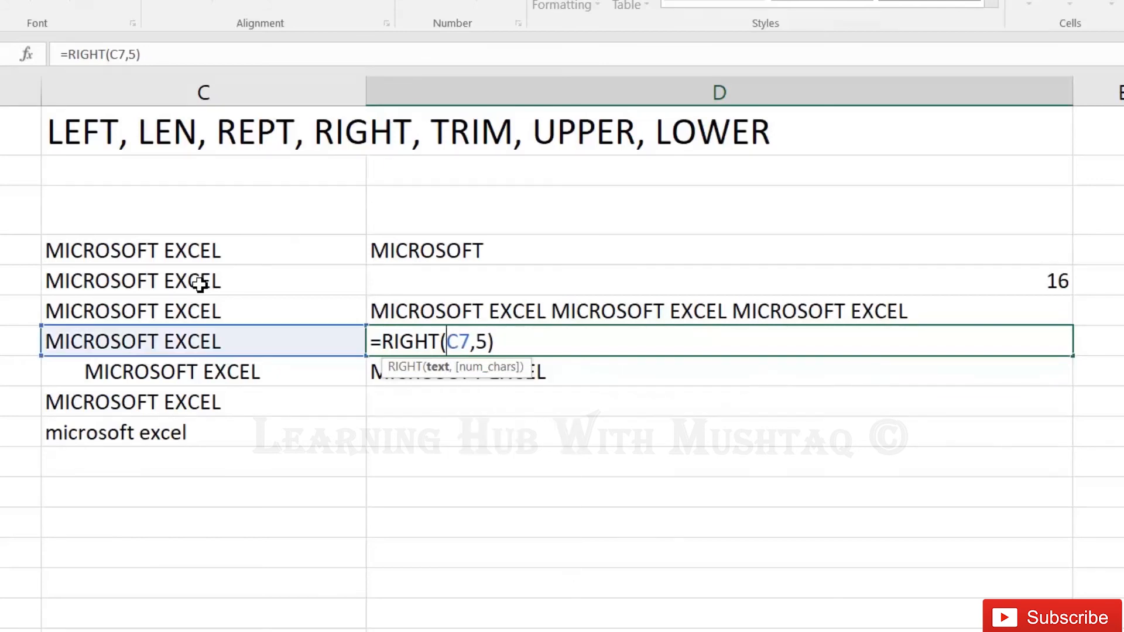
{"action": "type", "text": "trim("}
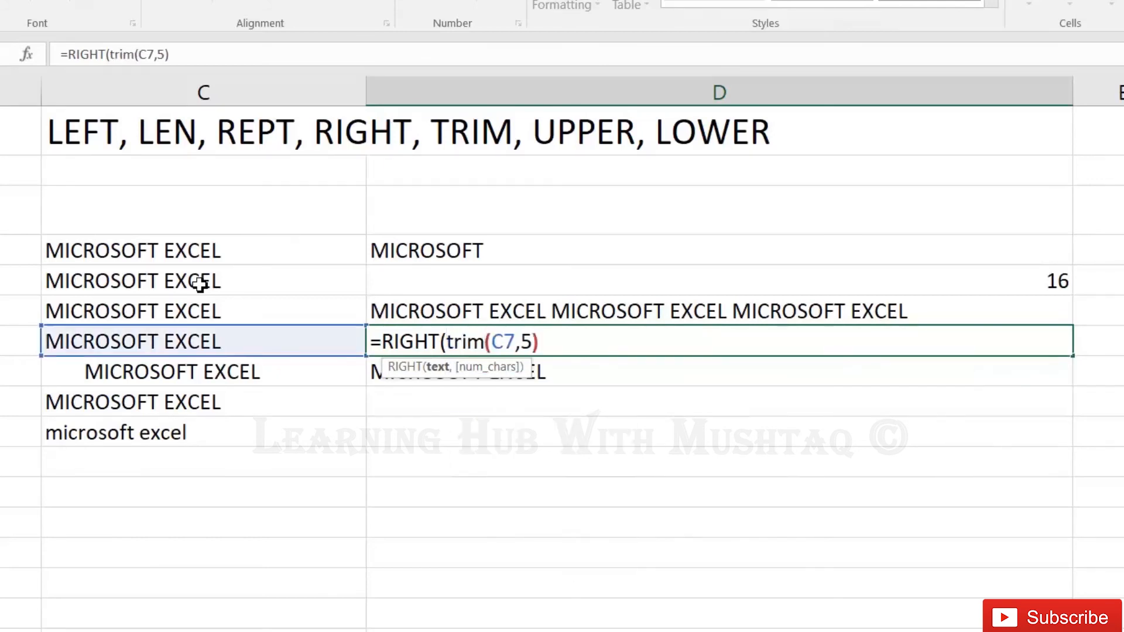
{"action": "type", "text": ")"}
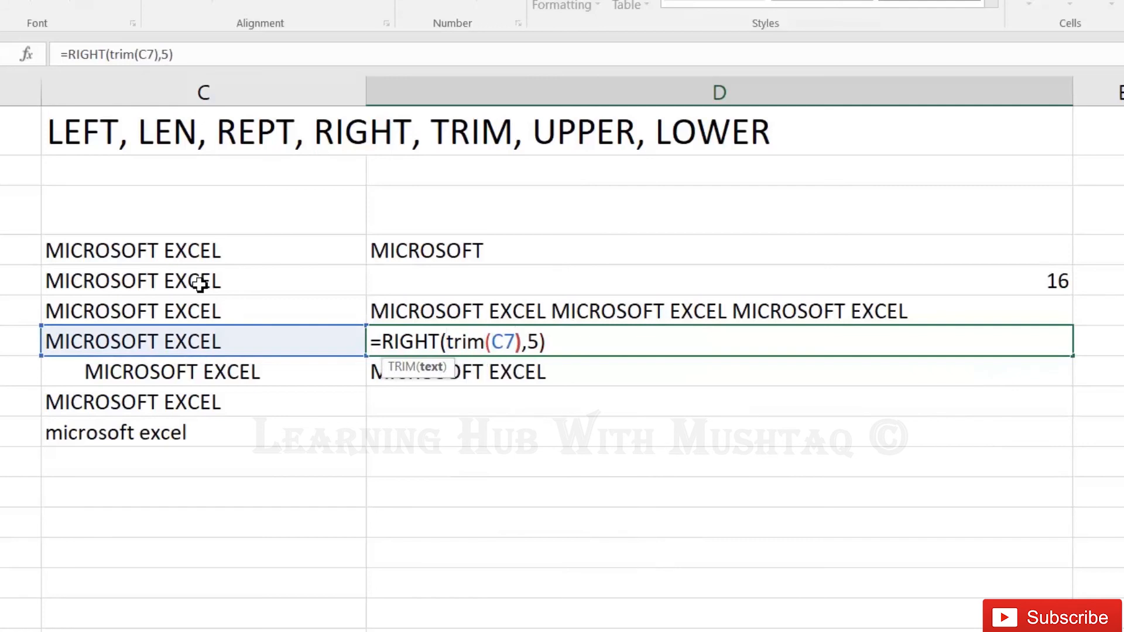
{"action": "key", "text": "Enter"}
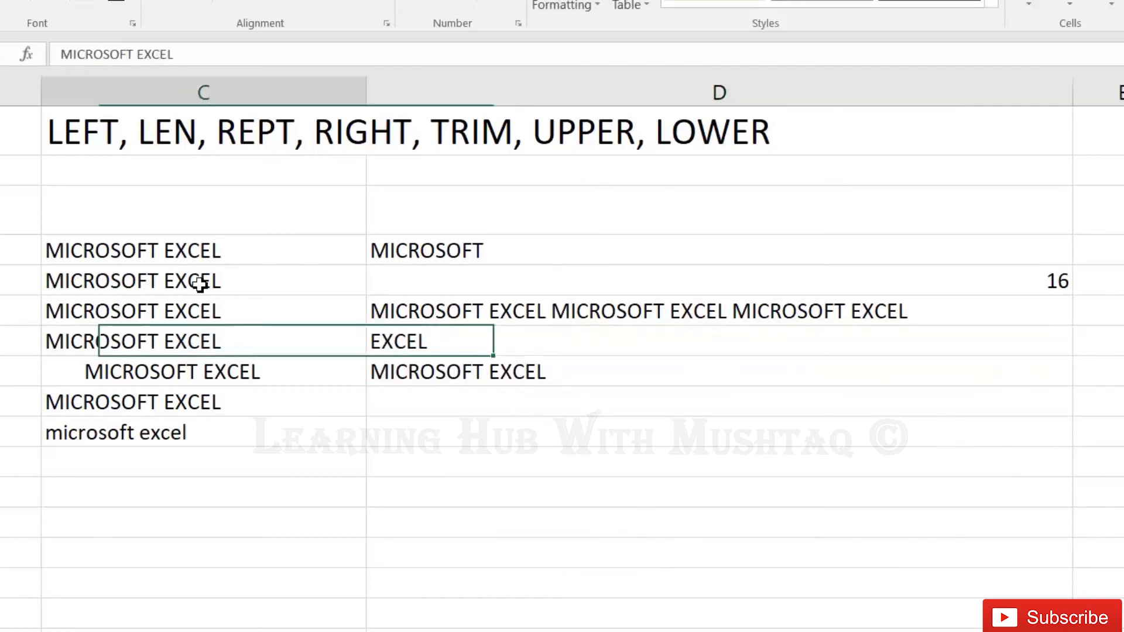
{"action": "left_click", "coordinate": [203, 371]}
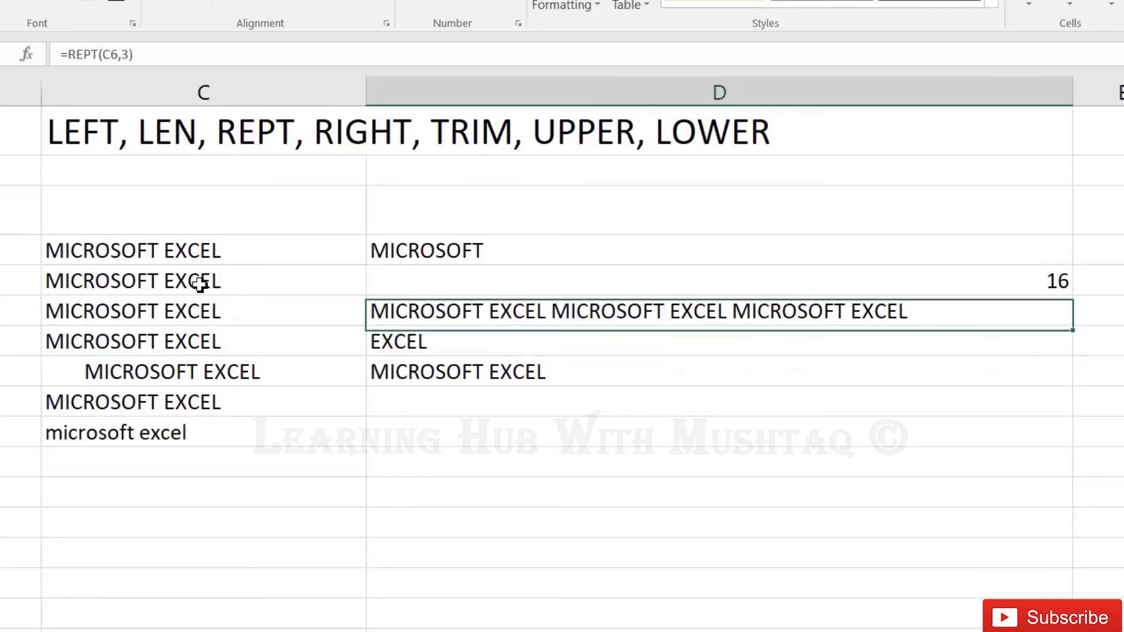
{"action": "left_click", "coordinate": [458, 371]}
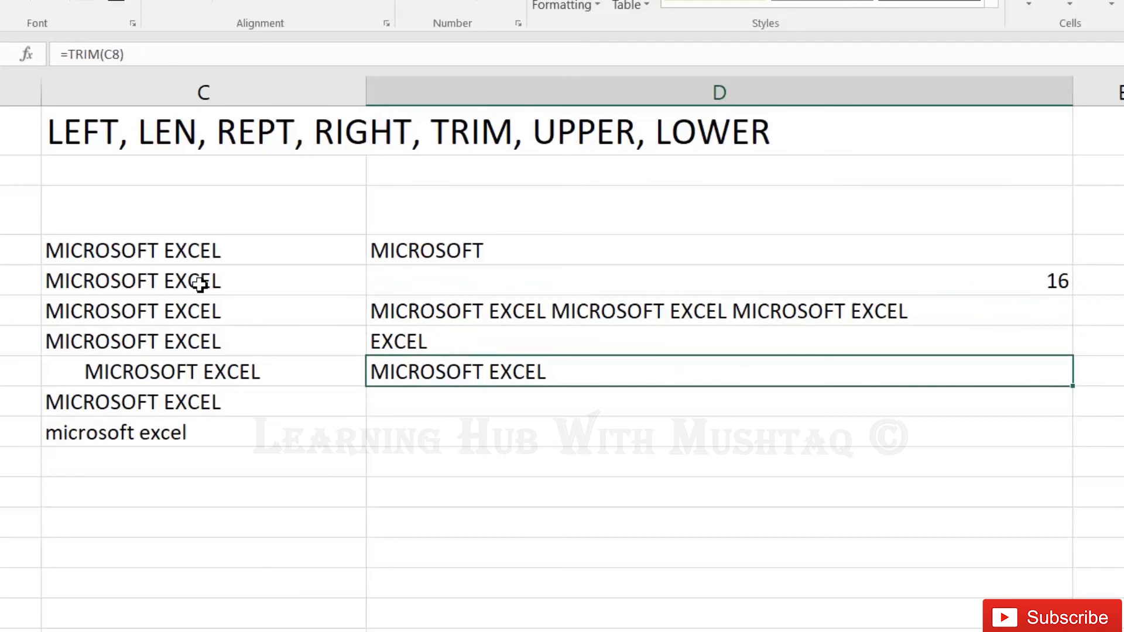
{"action": "left_click", "coordinate": [717, 401]}
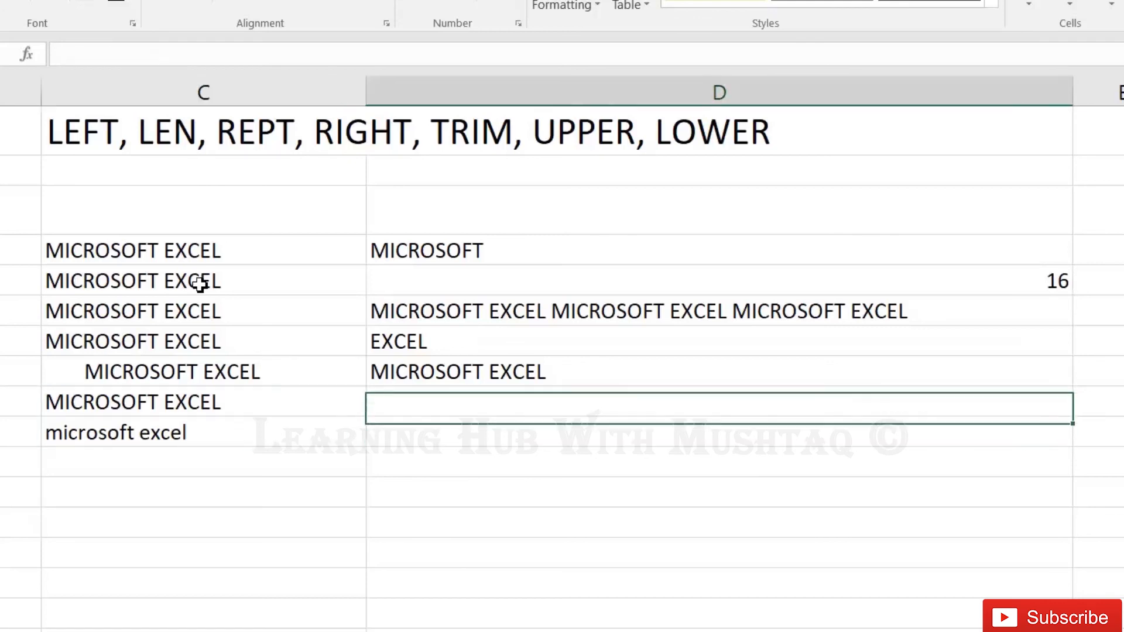
Enter =LOWER(C9) in D9 so it shows microsoft excel
{"action": "type", "text": "=LOWER(C9"}
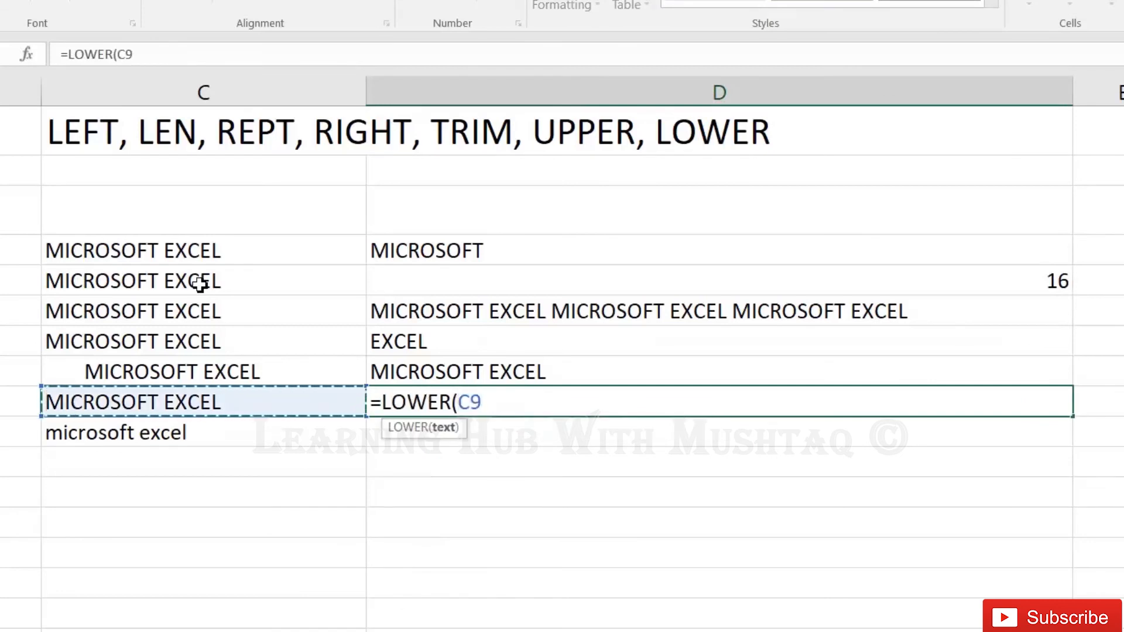
{"action": "key", "text": "Enter"}
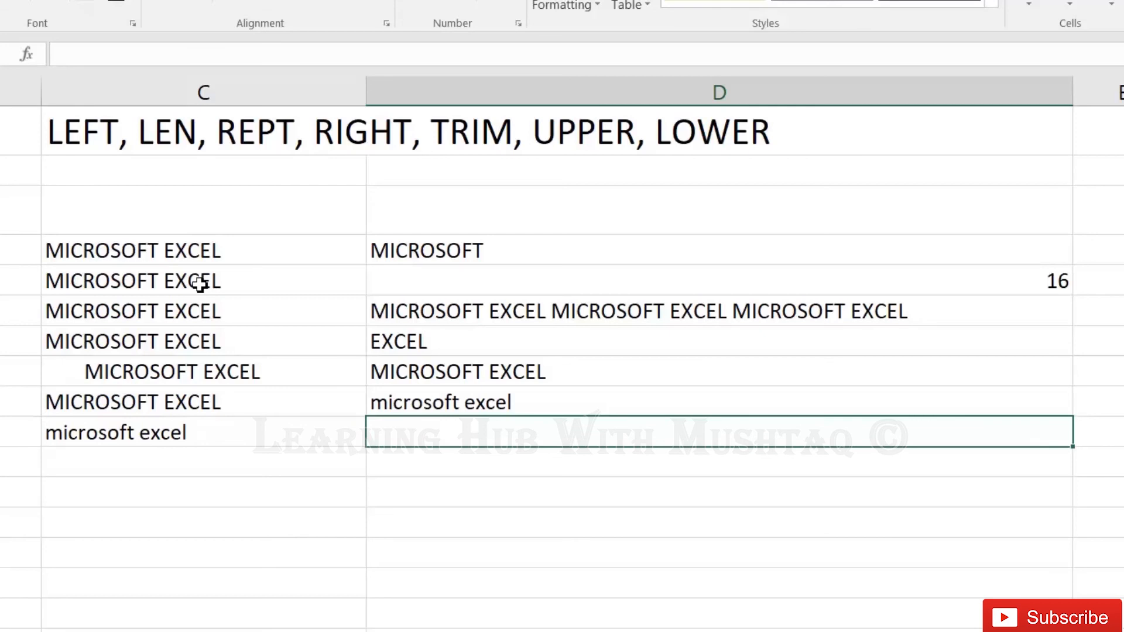
Enter =UPPER(C10) in D10 so it returns MICROSOFT EXCEL
{"action": "type", "text": "="}
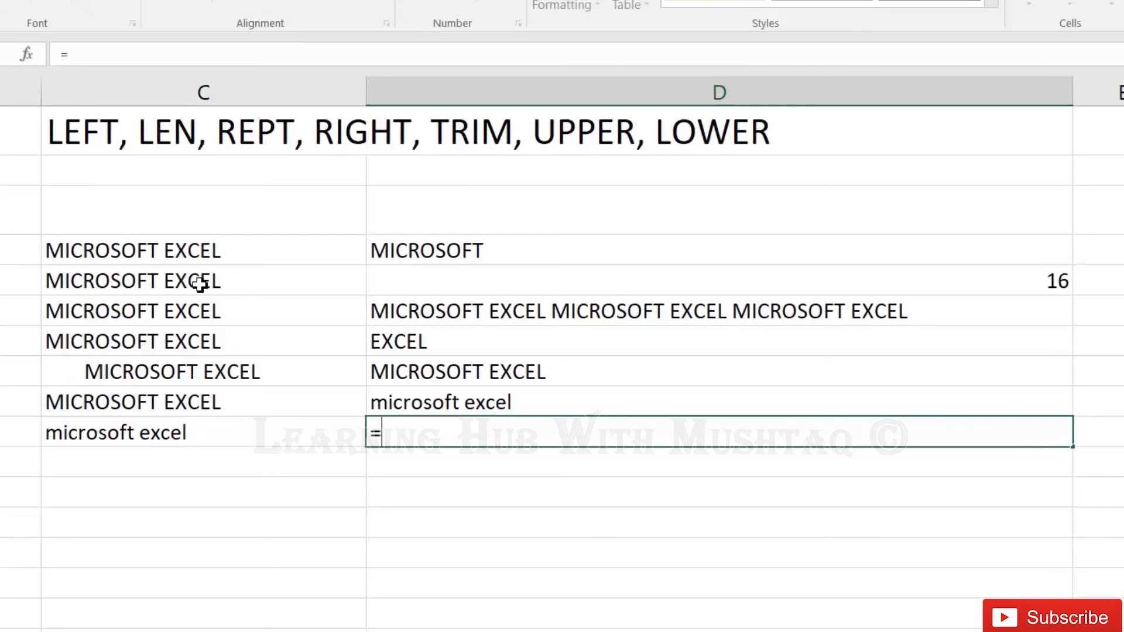
{"action": "type", "text": "UPPER("}
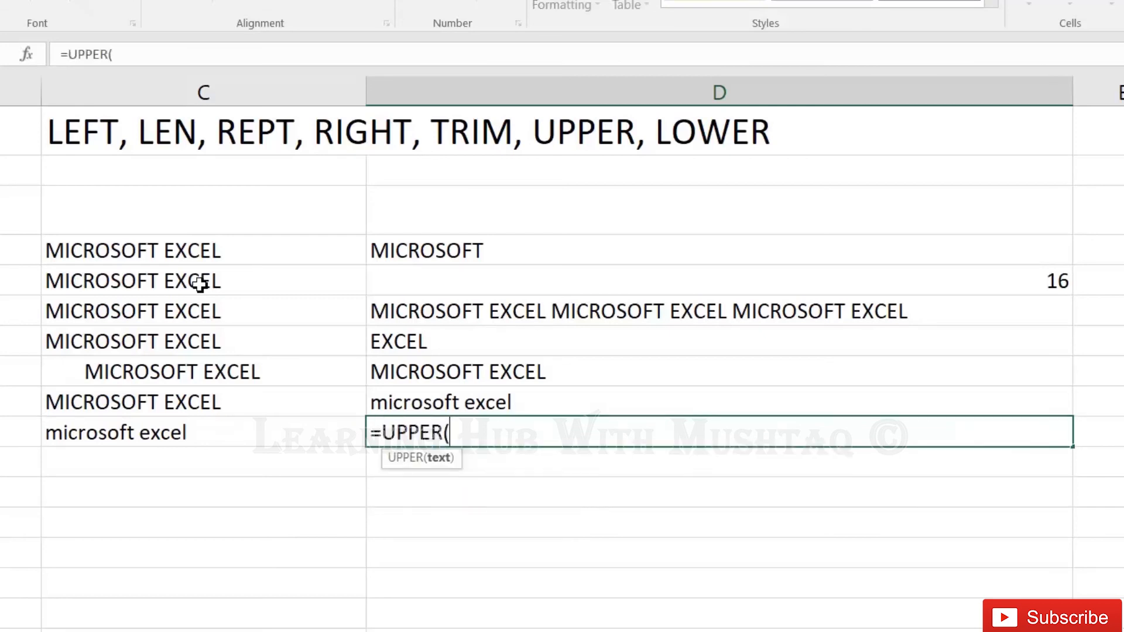
{"action": "type", "text": "C10)"}
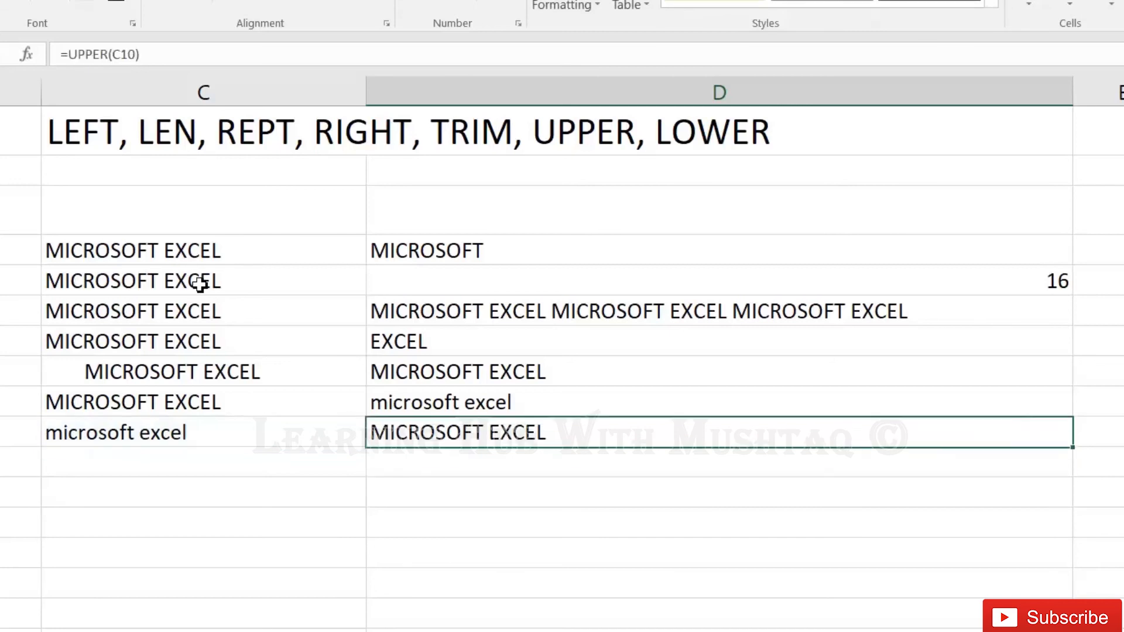